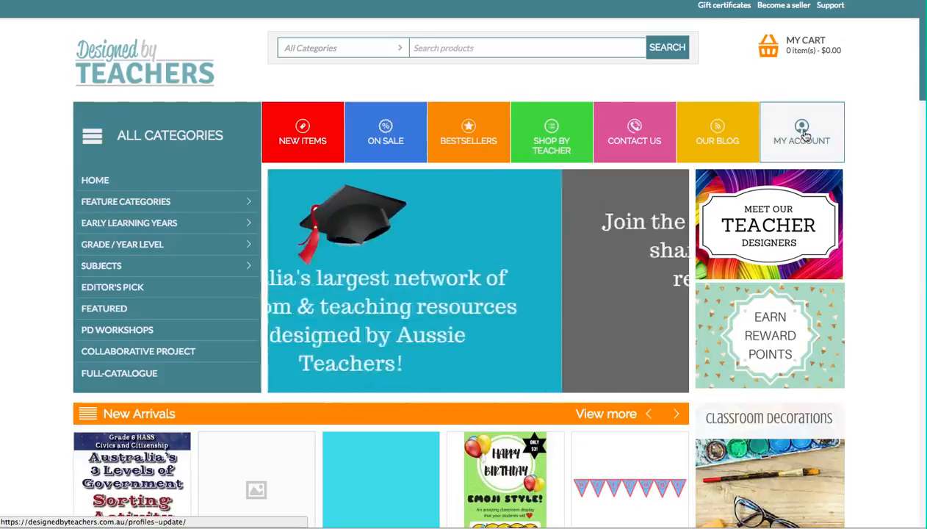
- Open the MY ACCOUNT dropdown showing order tracking, sign-in and register options
left_click(800, 132)
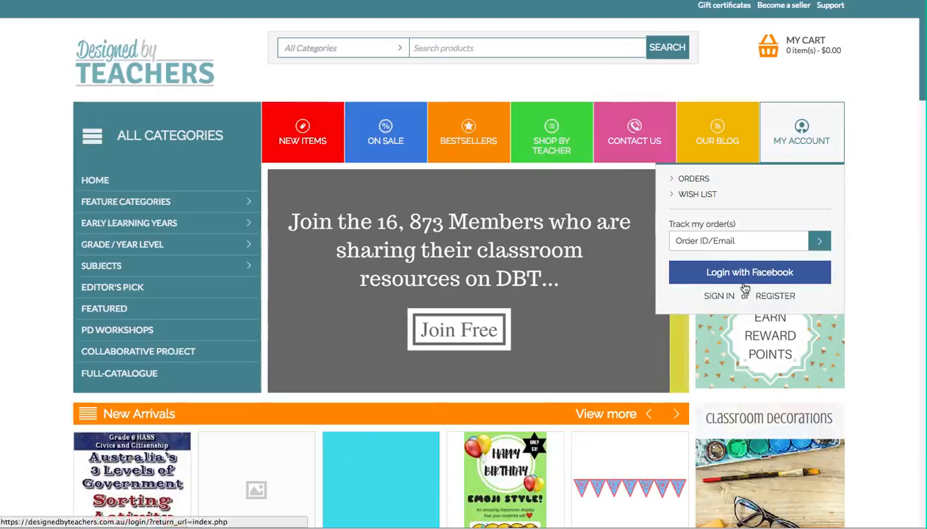
- Sign in with the account email and password until the login-success notice appears
left_click(720, 295)
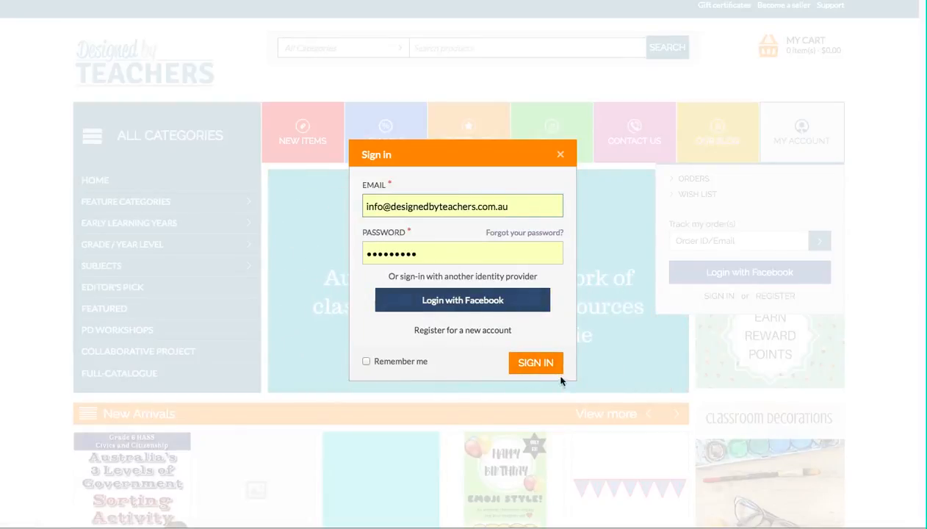
left_click(534, 362)
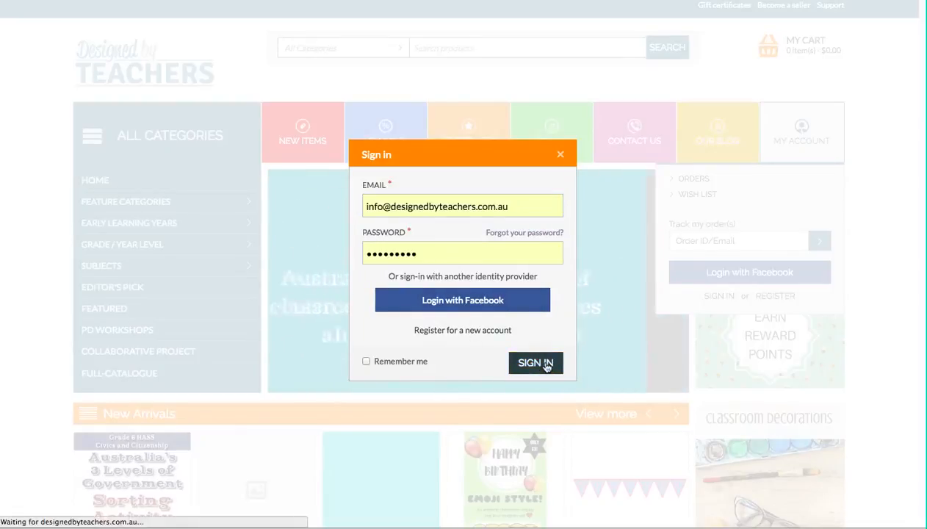
left_click(535, 363)
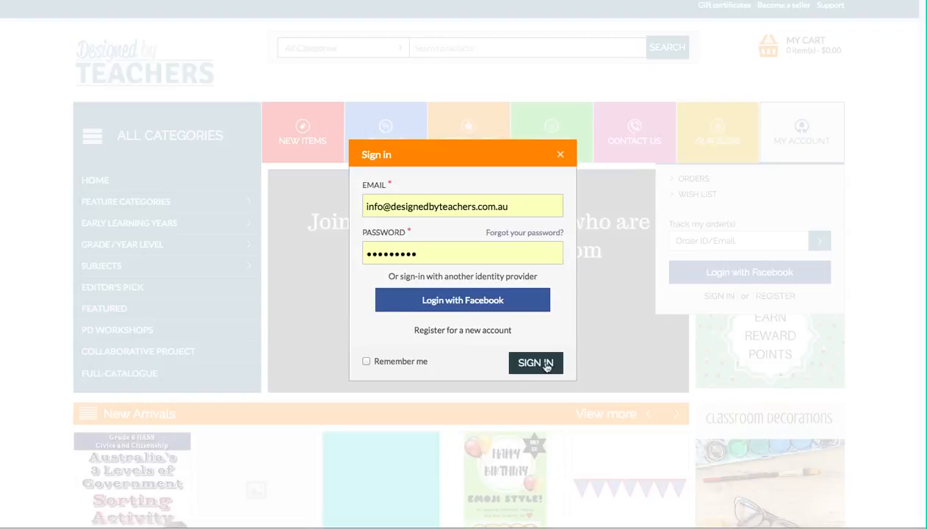
left_click(535, 363)
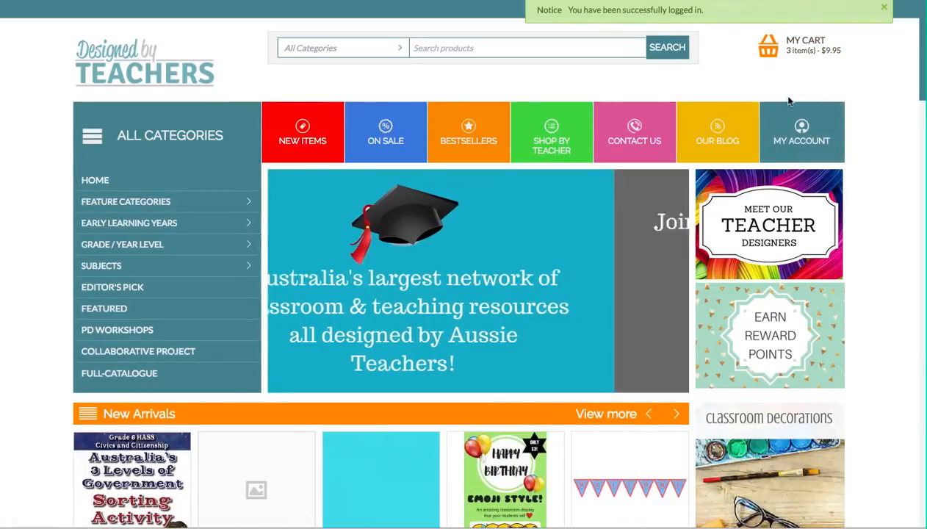
- Open the signed-in account menu and browse down through Featured Resources and Meet Our Teachers
left_click(800, 132)
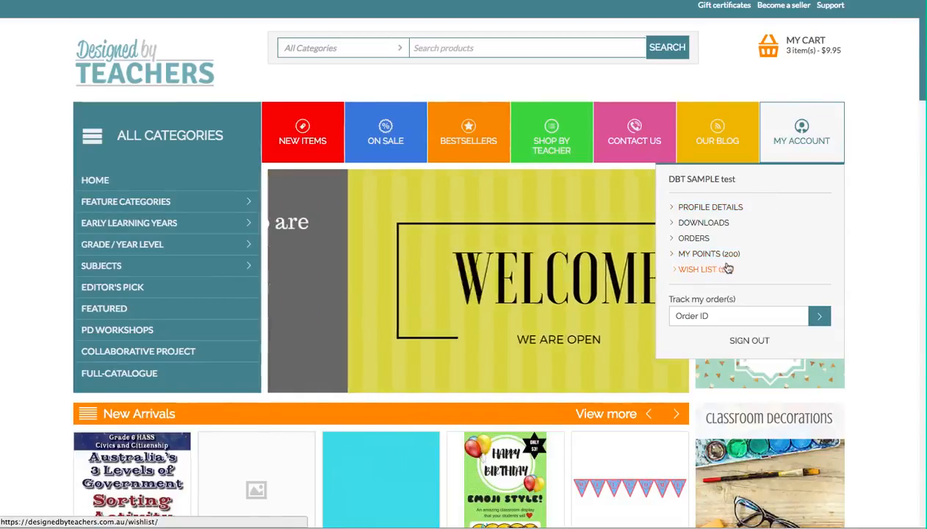
scroll("down", 3)
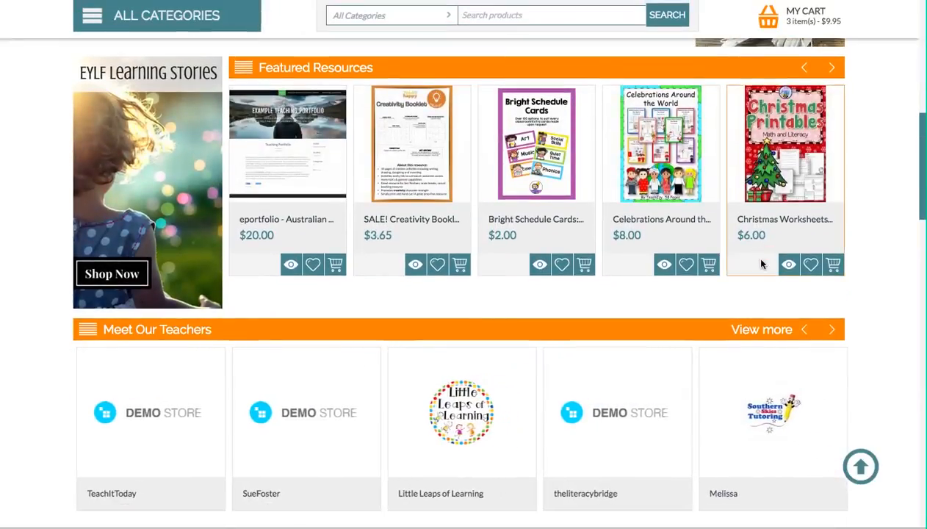
scroll("down", 3)
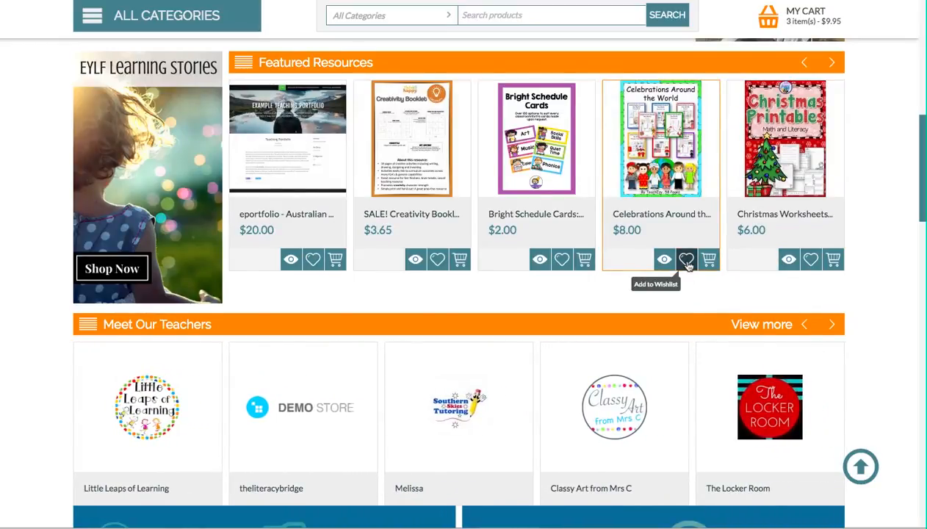
scroll("down", 3)
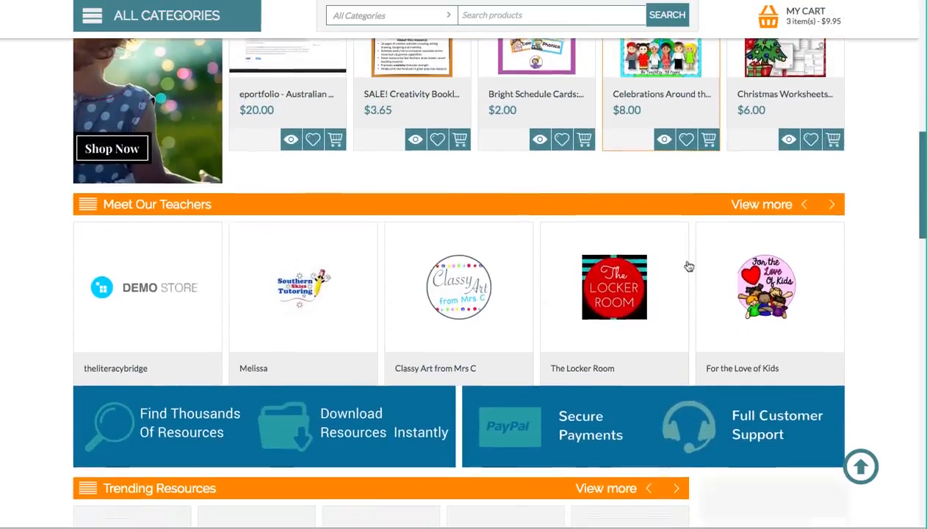
scroll("down", 3)
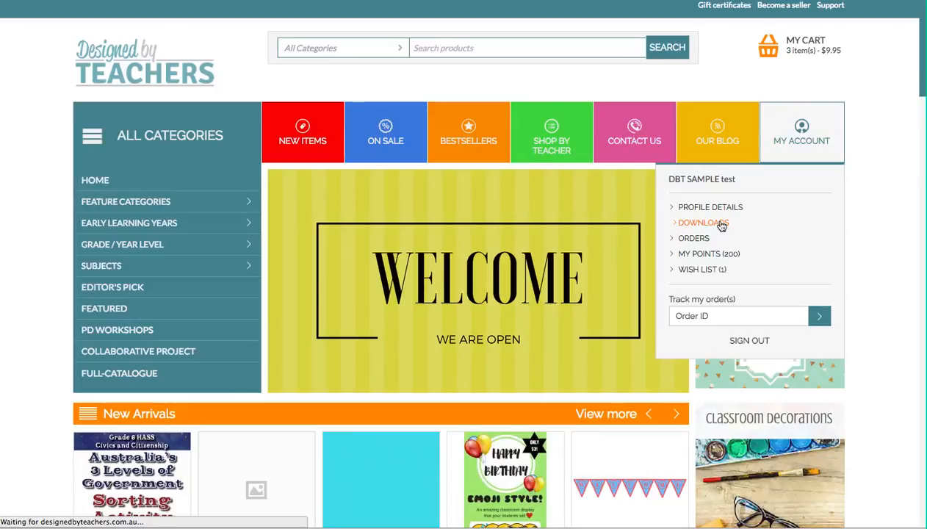
- Open the account's Downloads page and look through the purchased resources listed by order number
left_click(702, 223)
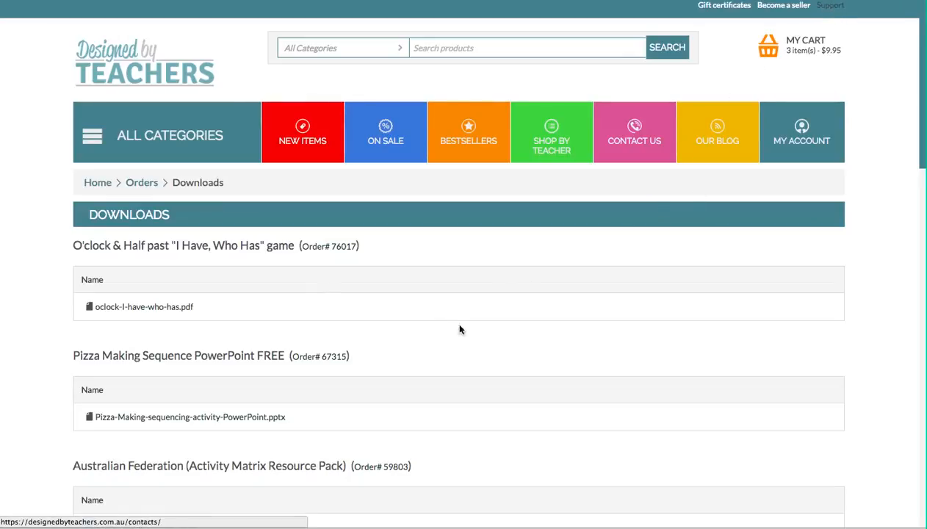
scroll("down", 3)
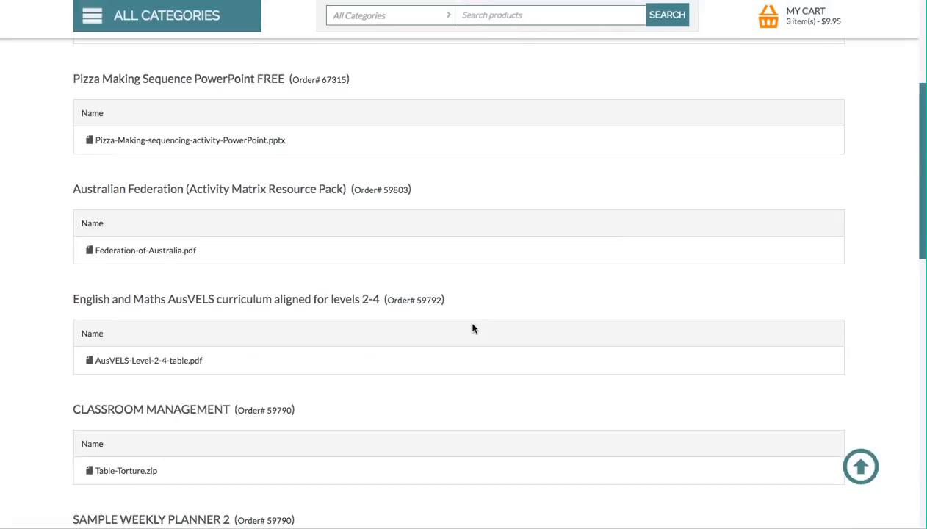
scroll("down", 3)
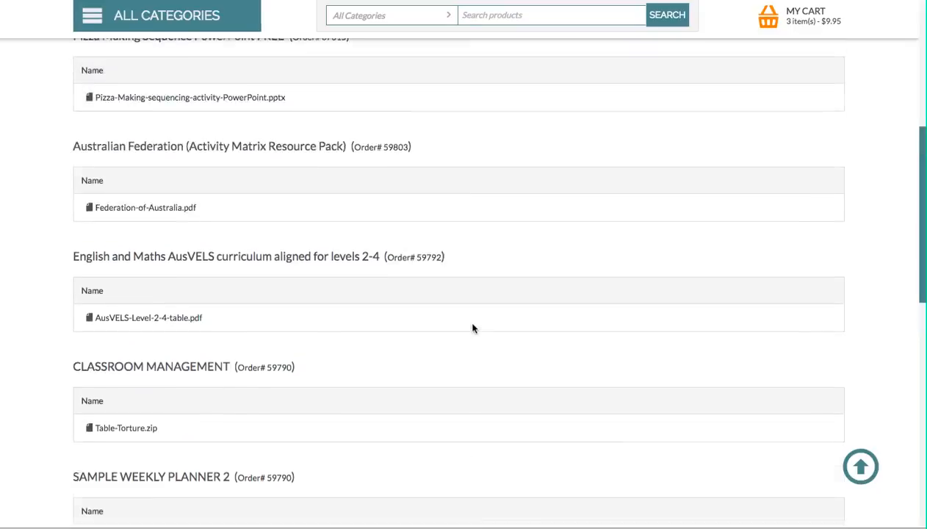
scroll("up", 3)
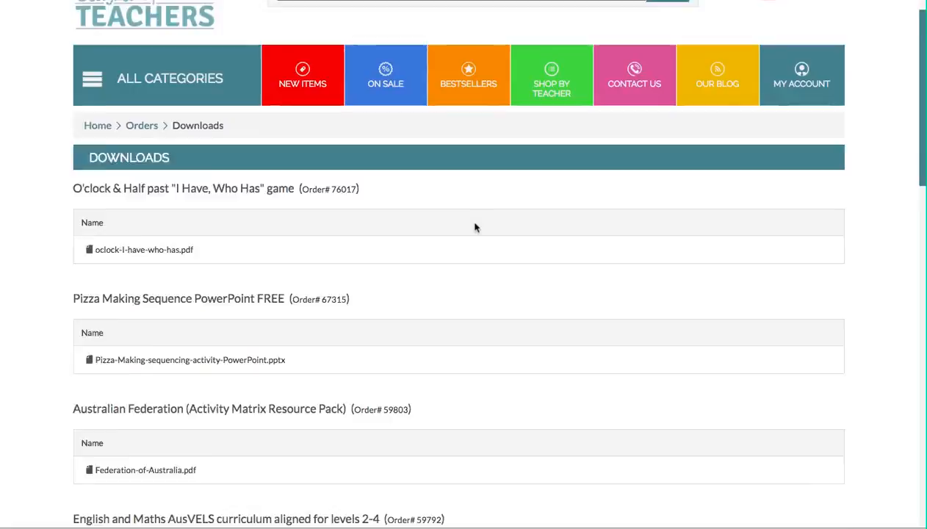
scroll("down", 3)
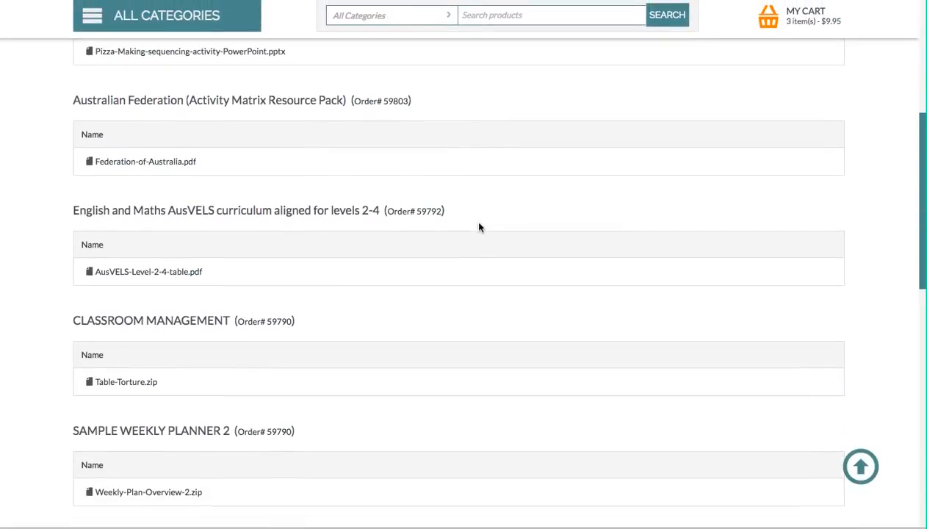
scroll("down", 3)
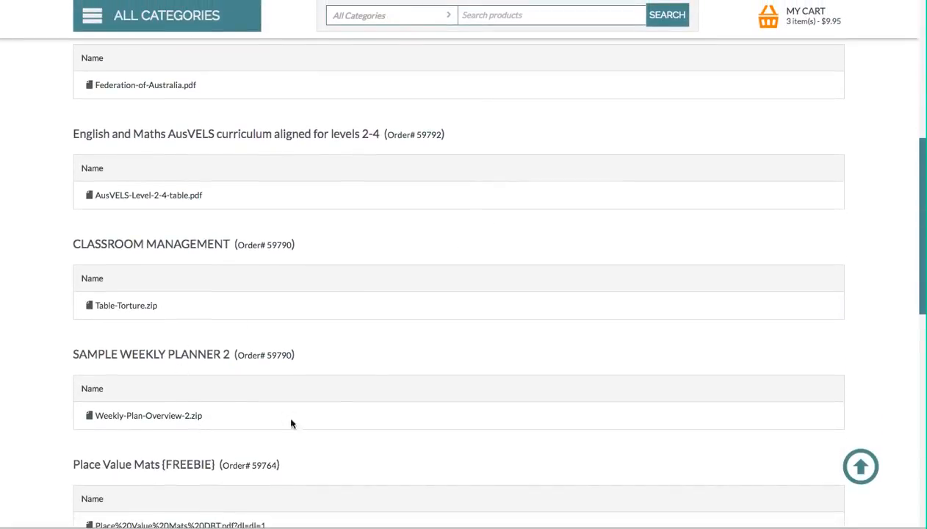
mouse_move(147, 414)
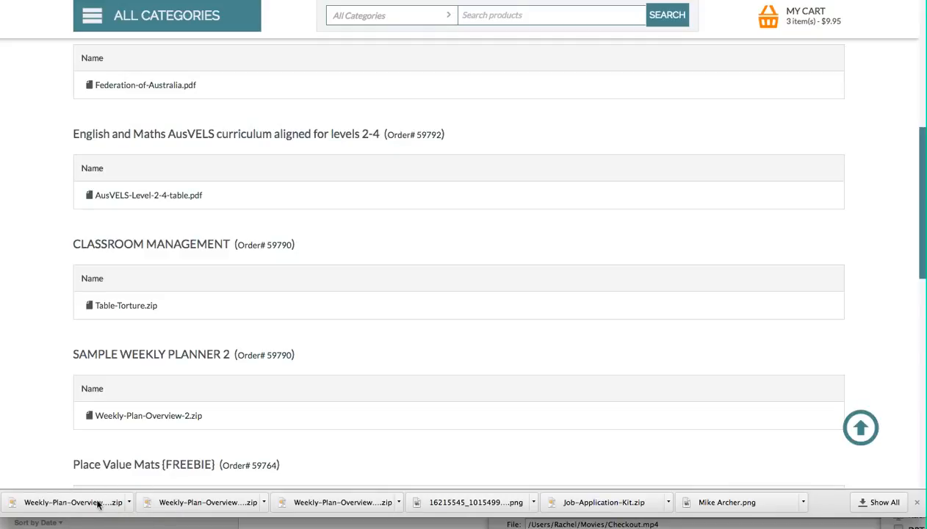
mouse_move(70, 502)
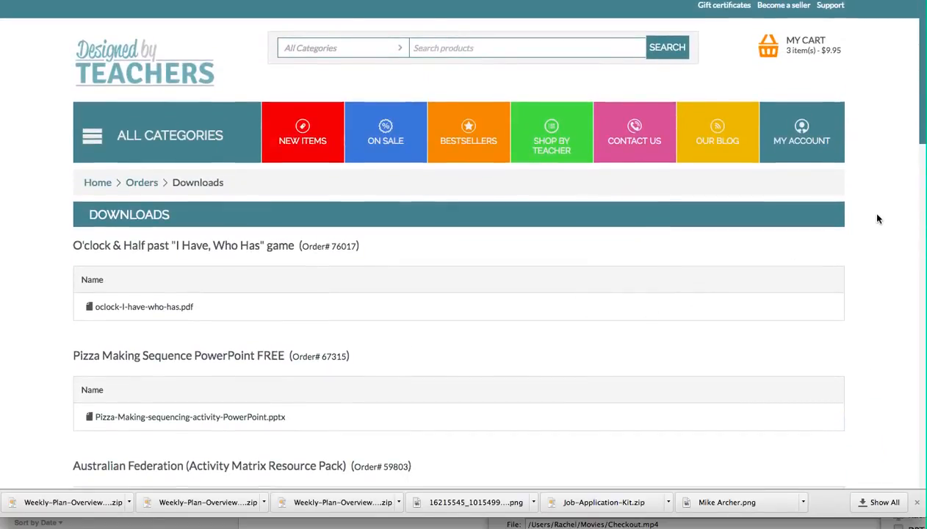
mouse_move(872, 222)
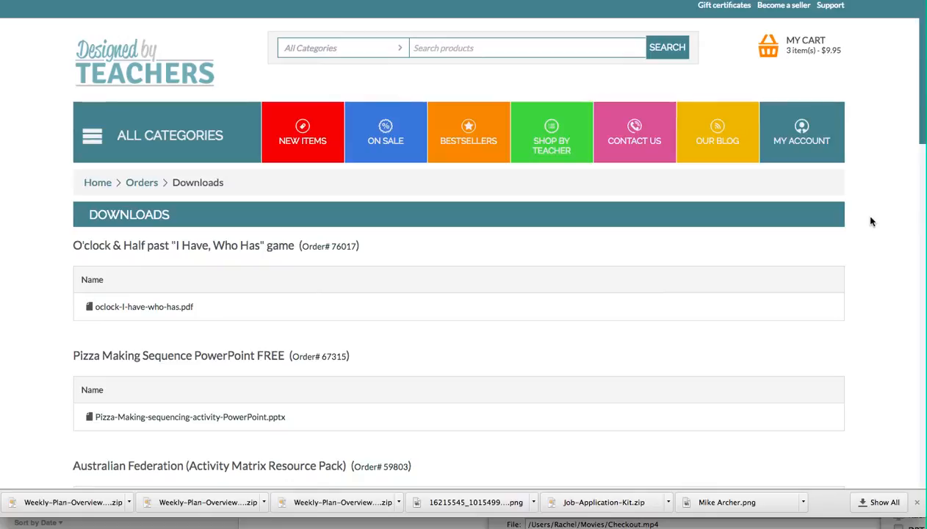
mouse_move(116, 146)
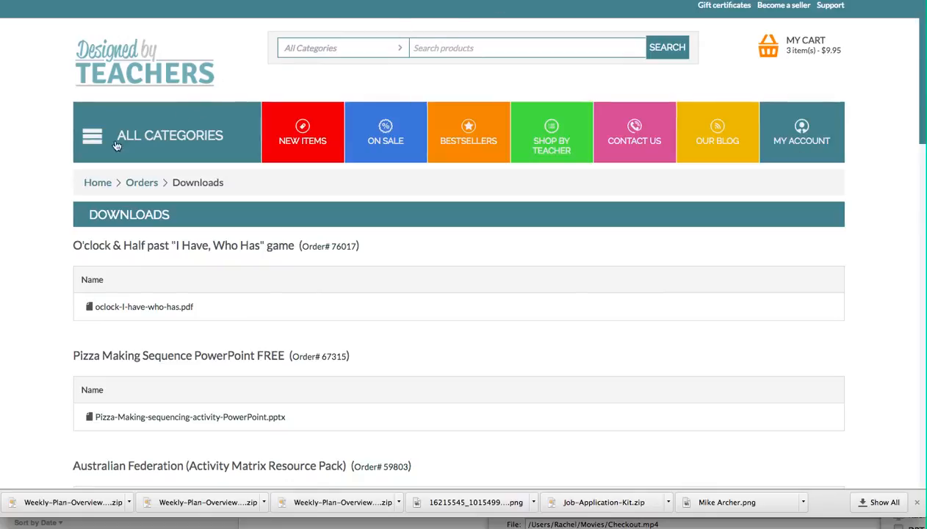
- Expand ALL CATEGORIES, then load the Support Centre page from the top-bar Support link
left_click(169, 135)
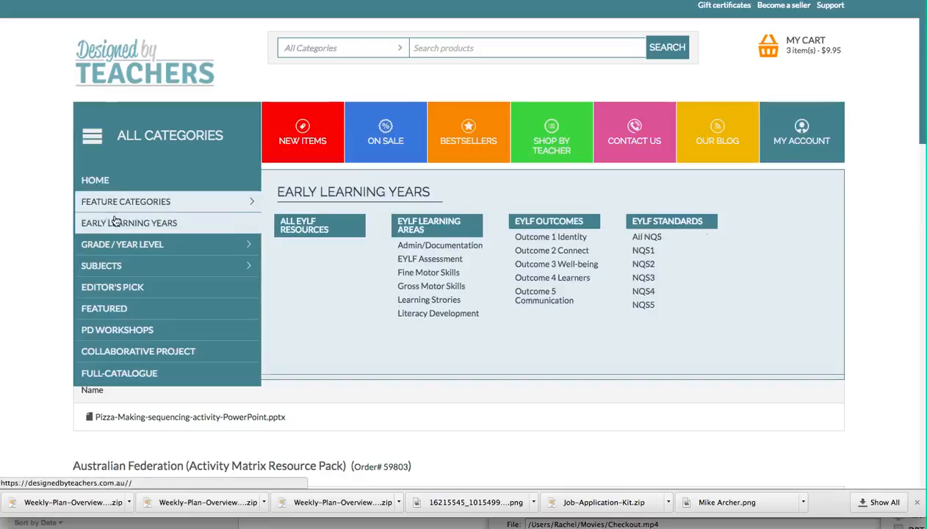
left_click(101, 265)
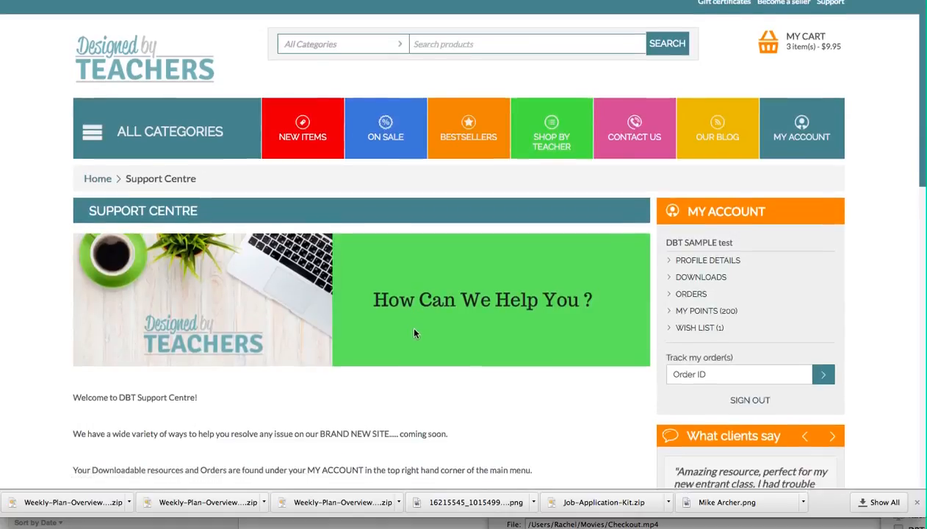
scroll("down", 3)
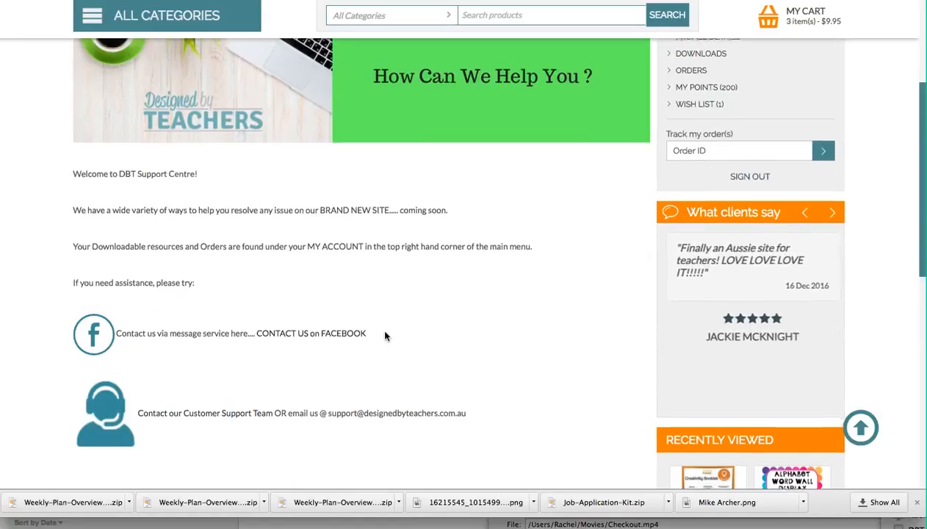
scroll("down", 3)
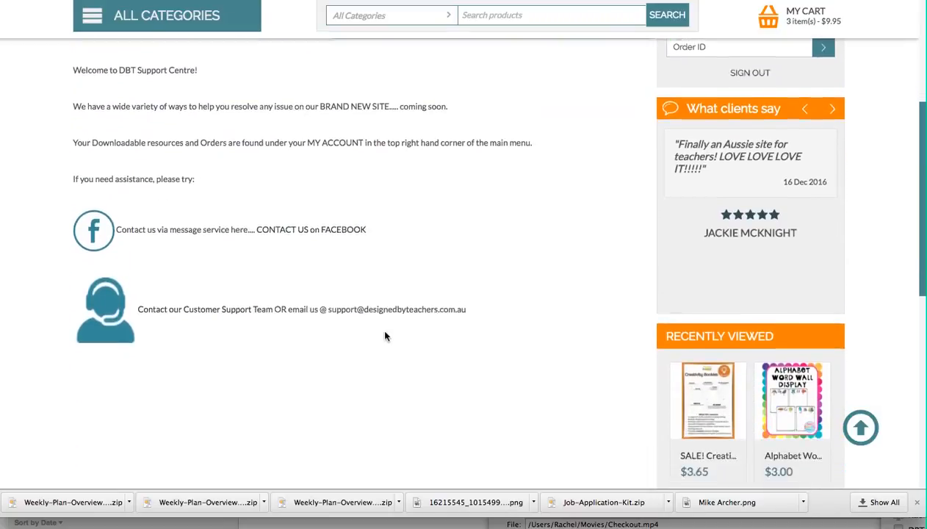